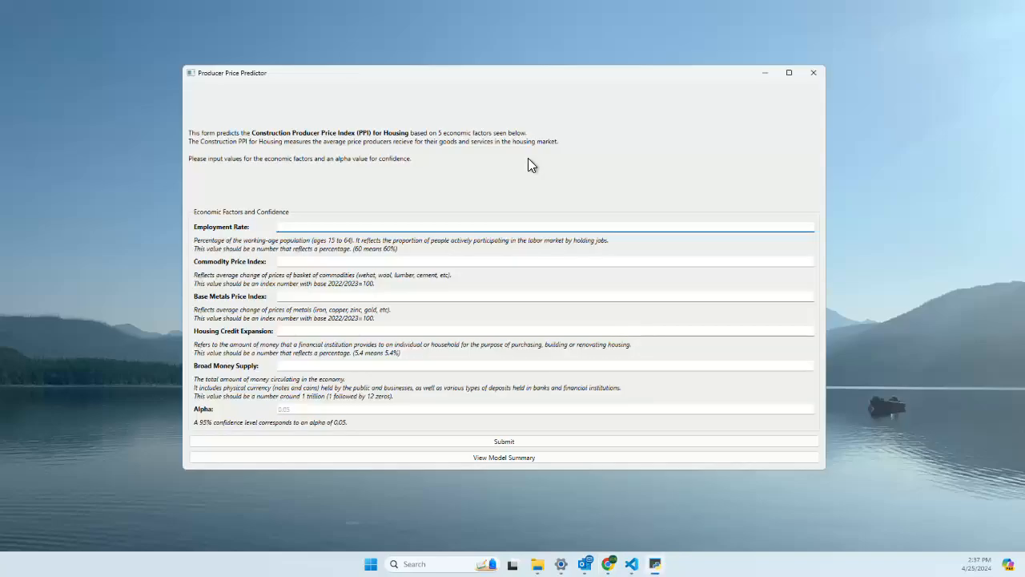
pyautogui.moveTo(462, 165)
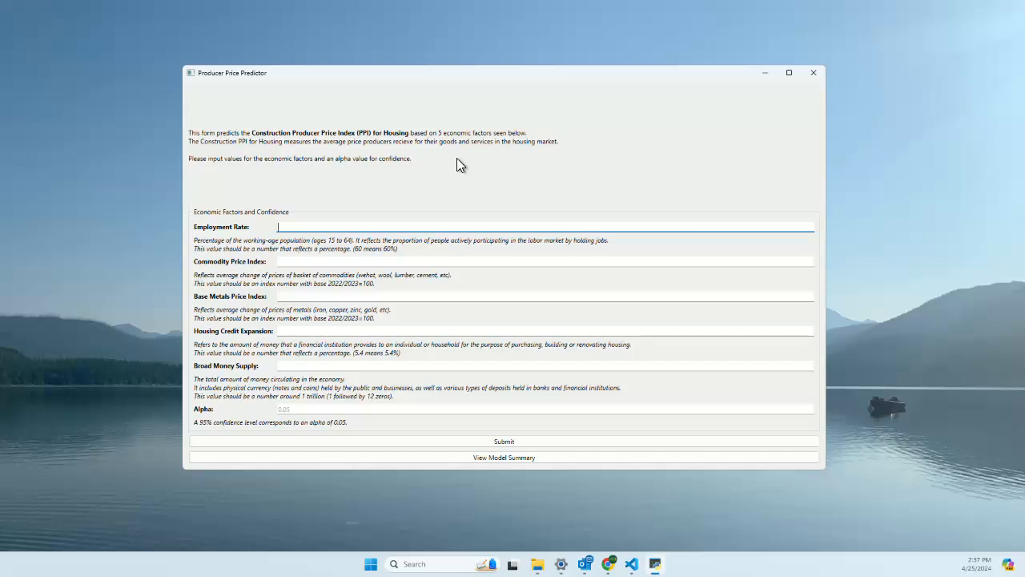
pyautogui.moveTo(401, 279)
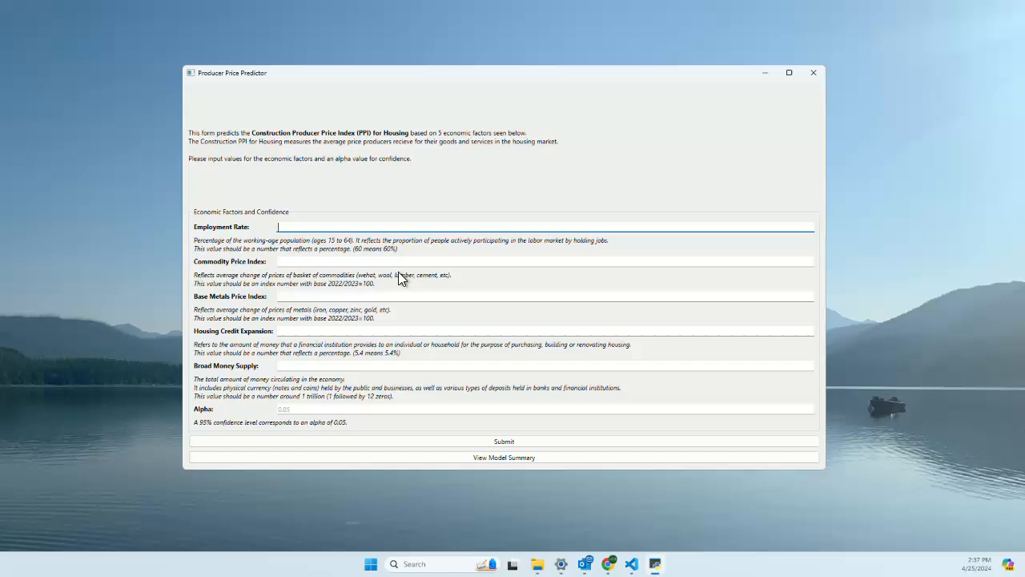
pyautogui.moveTo(304, 346)
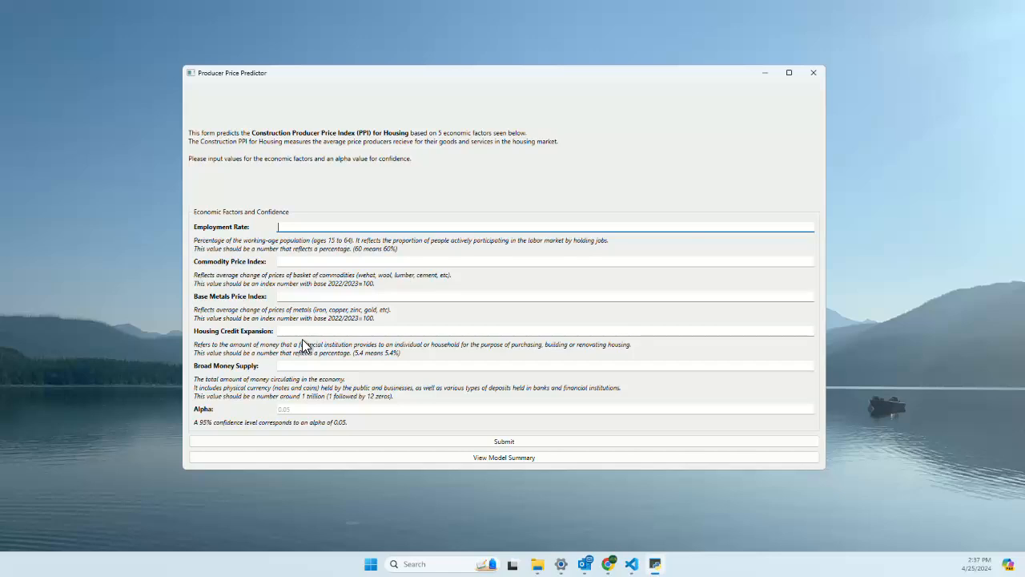
pyautogui.moveTo(388, 225)
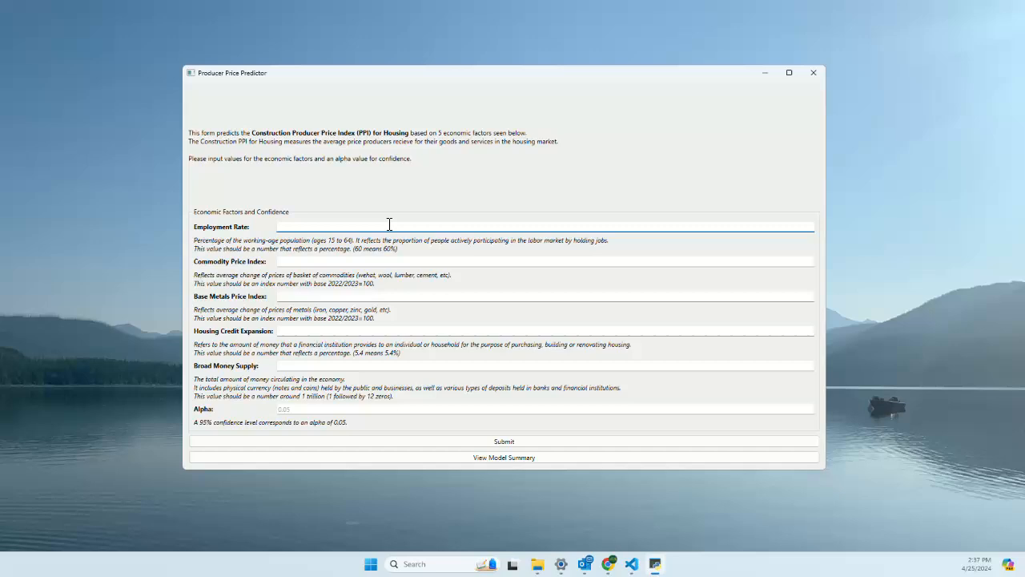
pyautogui.write('61')
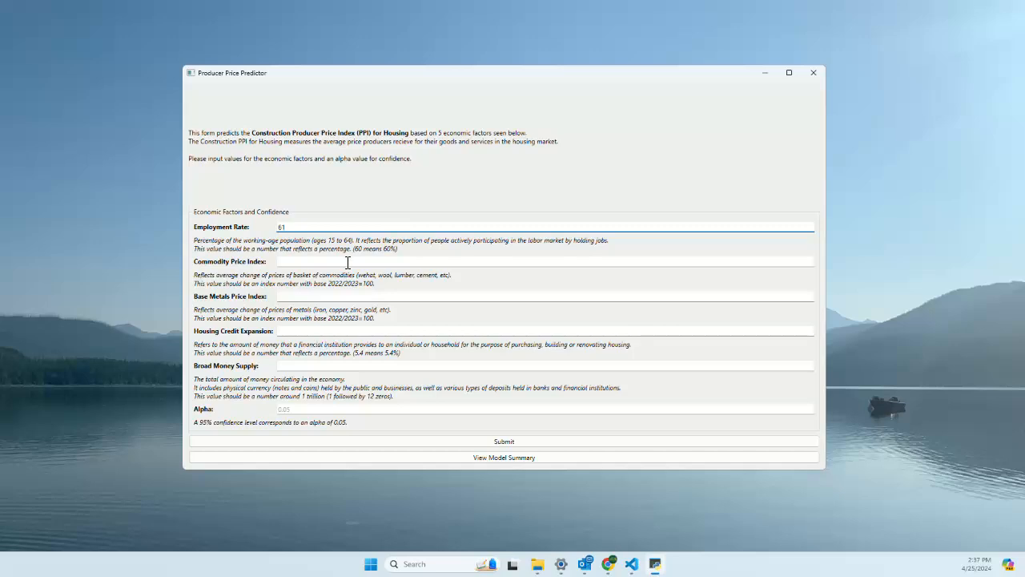
pyautogui.write('65')
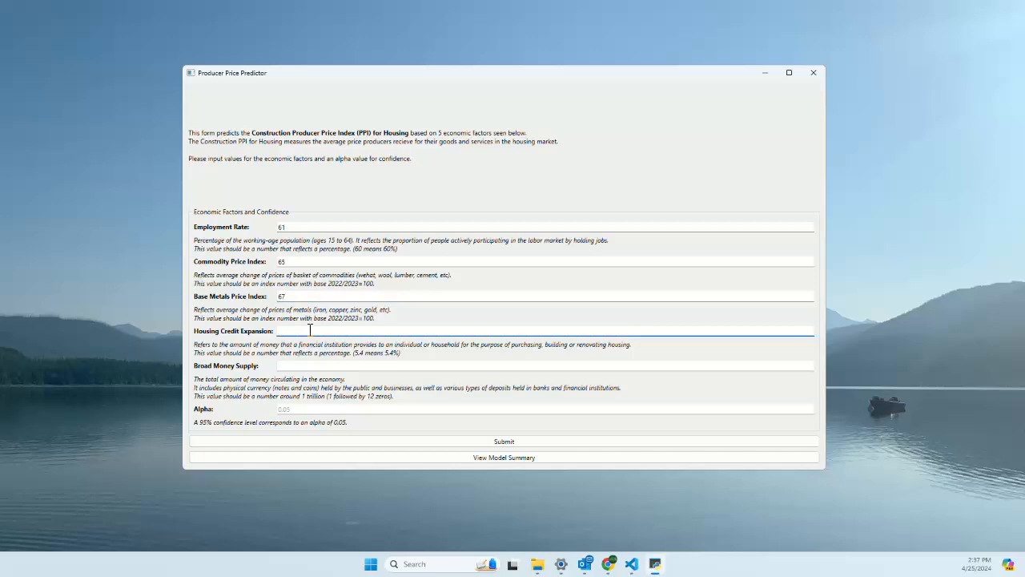
pyautogui.write('5.2')
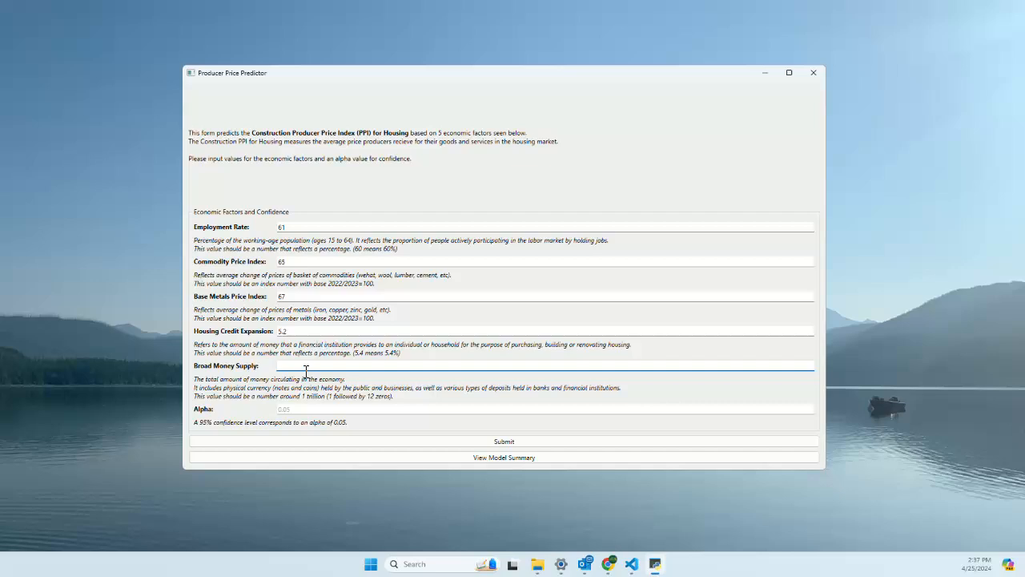
pyautogui.write('1975400000000')
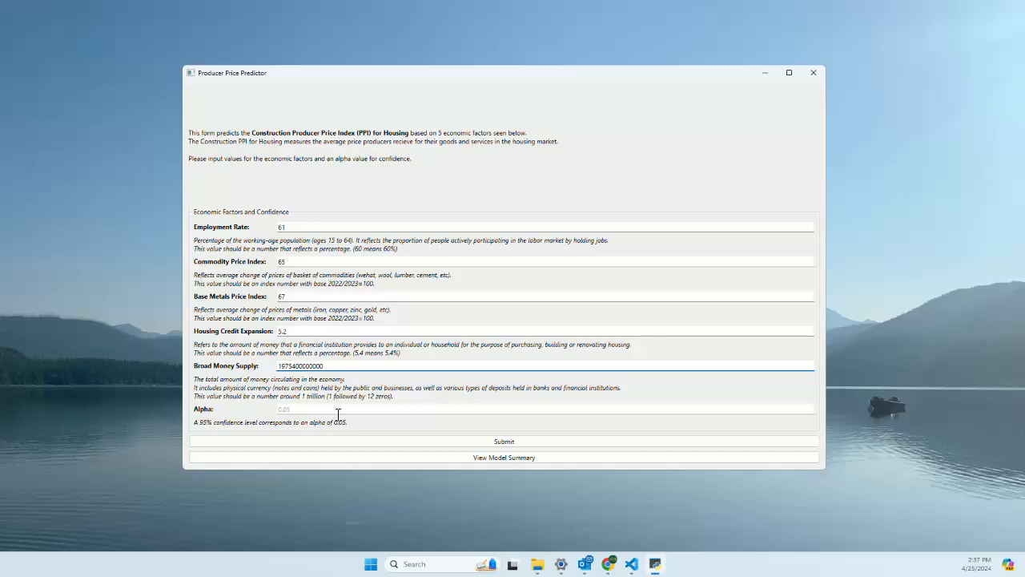
pyautogui.moveTo(328, 430)
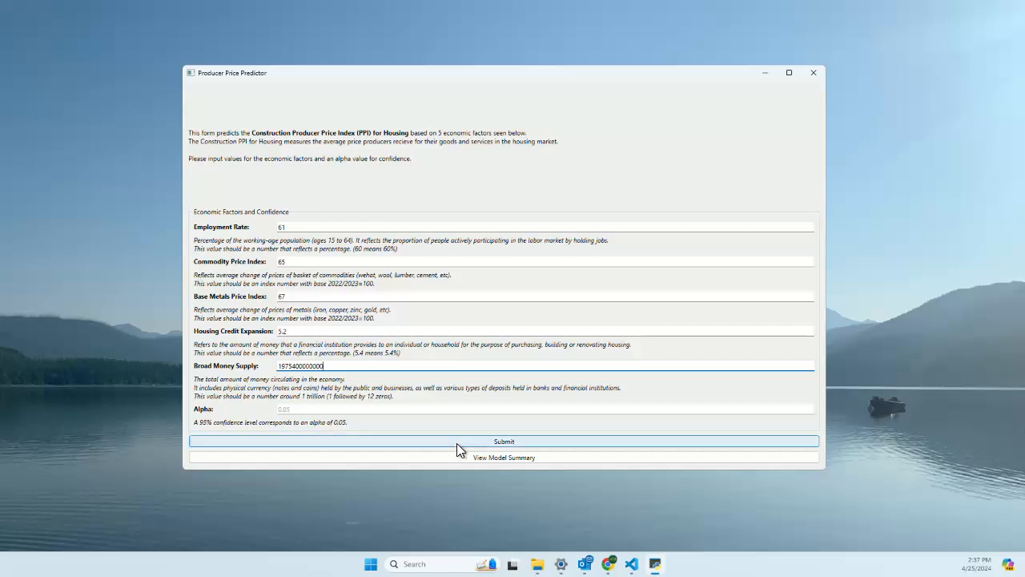
pyautogui.click(503, 442)
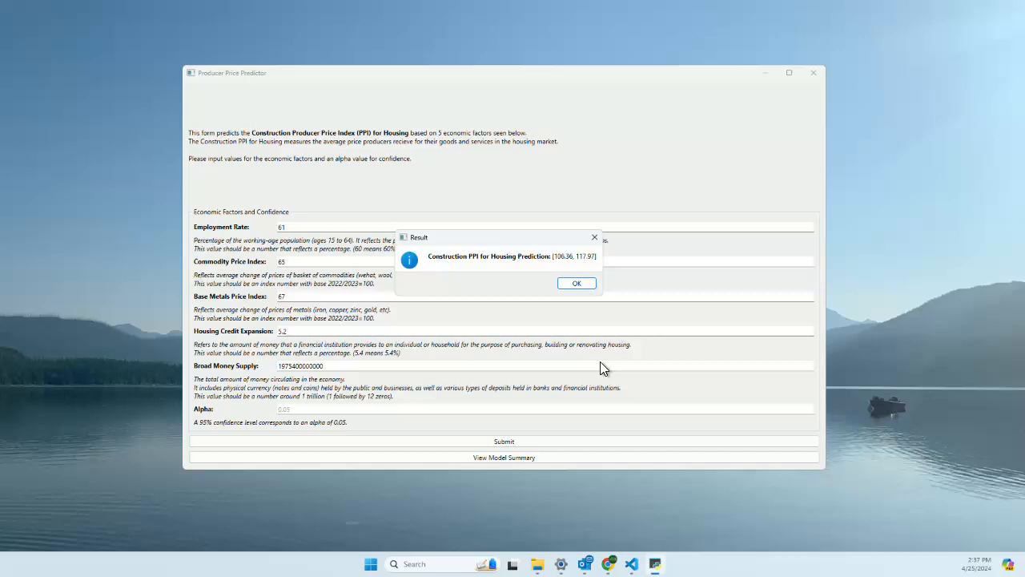
pyautogui.moveTo(557, 263)
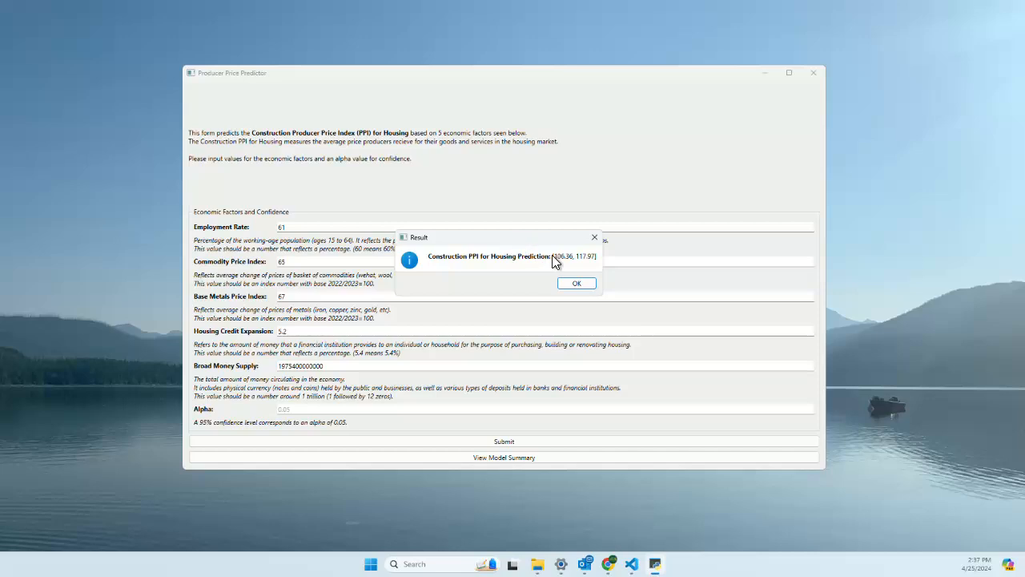
pyautogui.moveTo(589, 270)
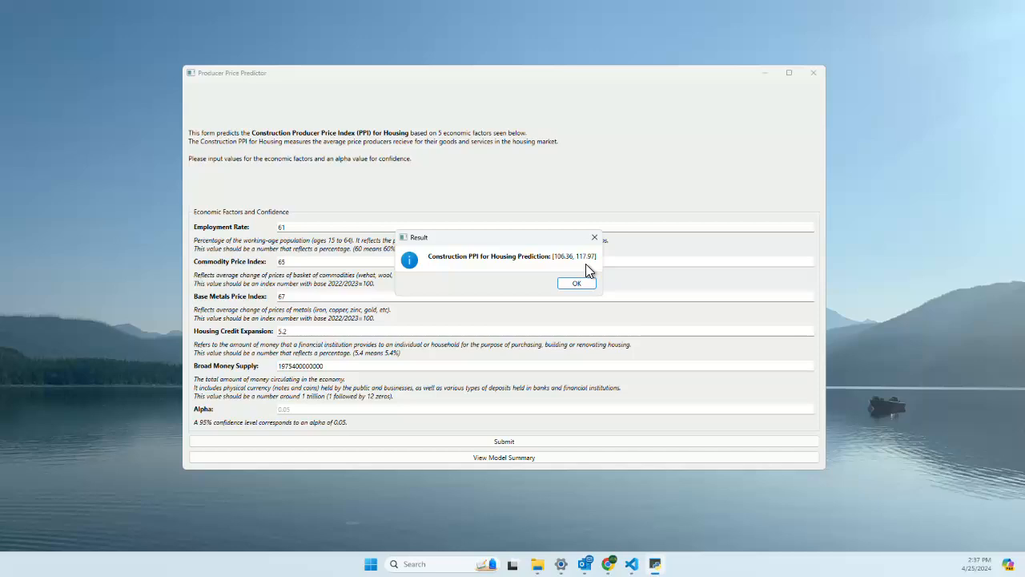
pyautogui.moveTo(585, 282)
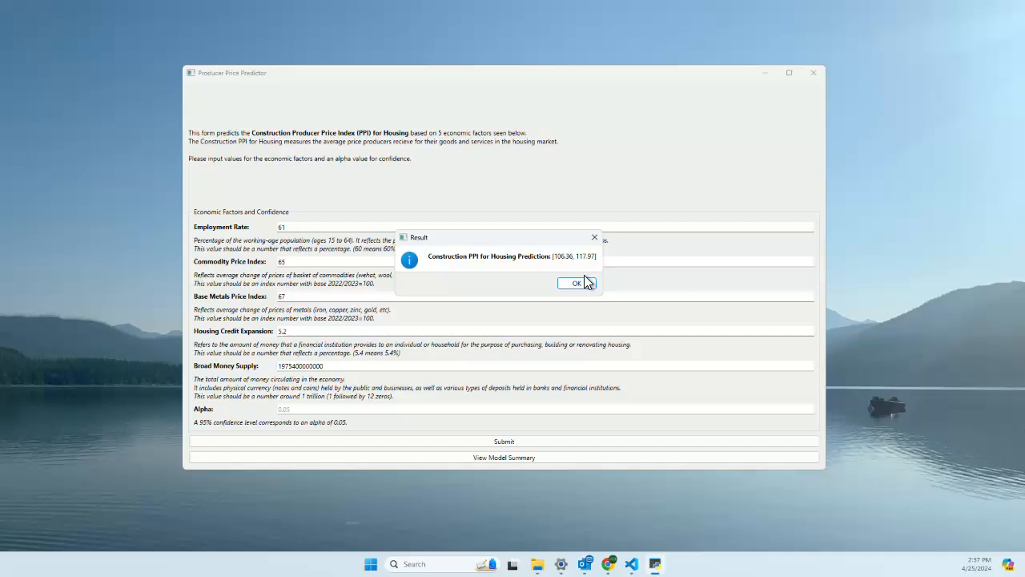
pyautogui.click(577, 282)
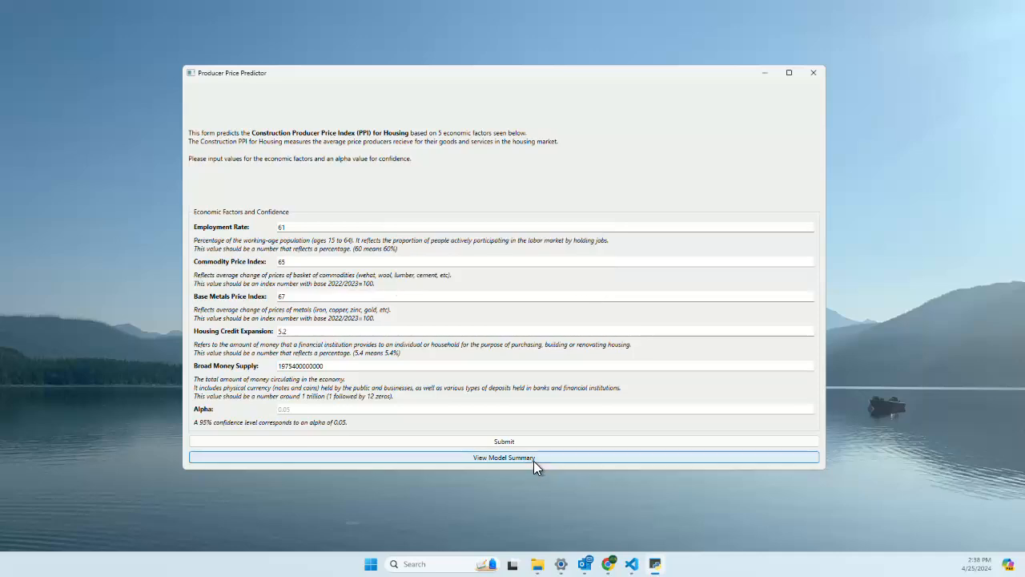
# Show the model summary with regression equation, factor correlations and OLS results.
pyautogui.click(503, 458)
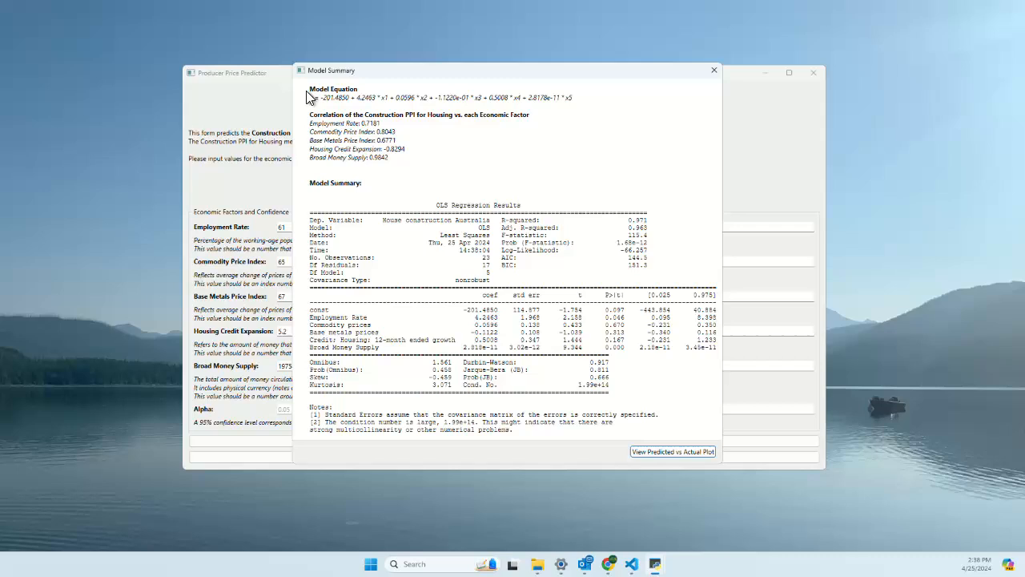
pyautogui.moveTo(517, 156)
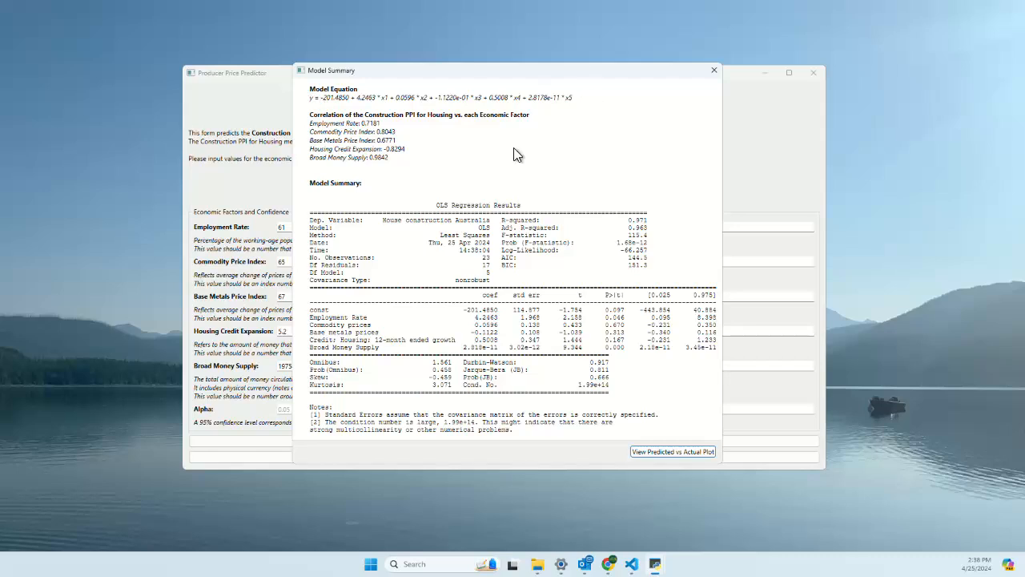
pyautogui.moveTo(435, 122)
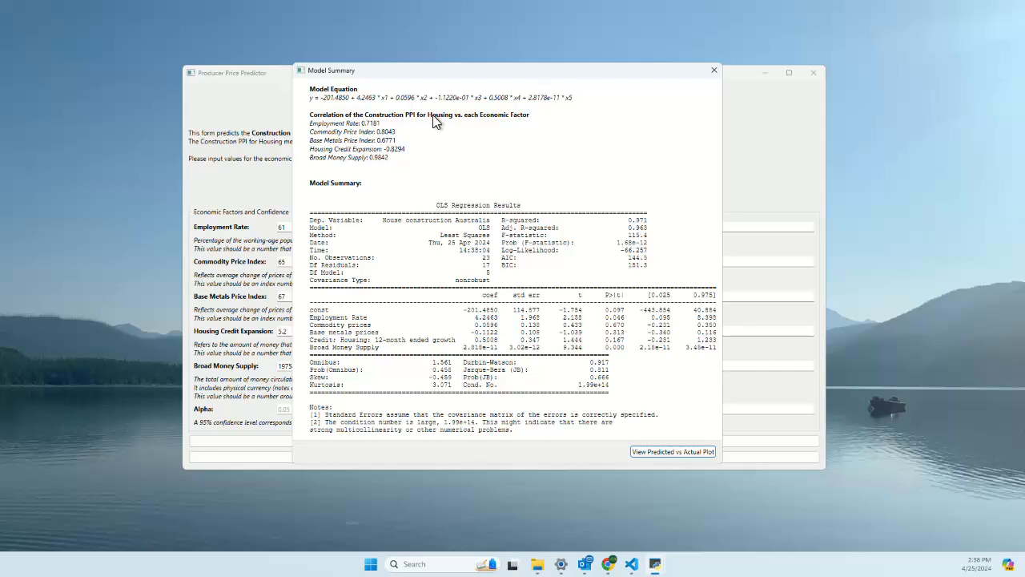
pyautogui.moveTo(424, 130)
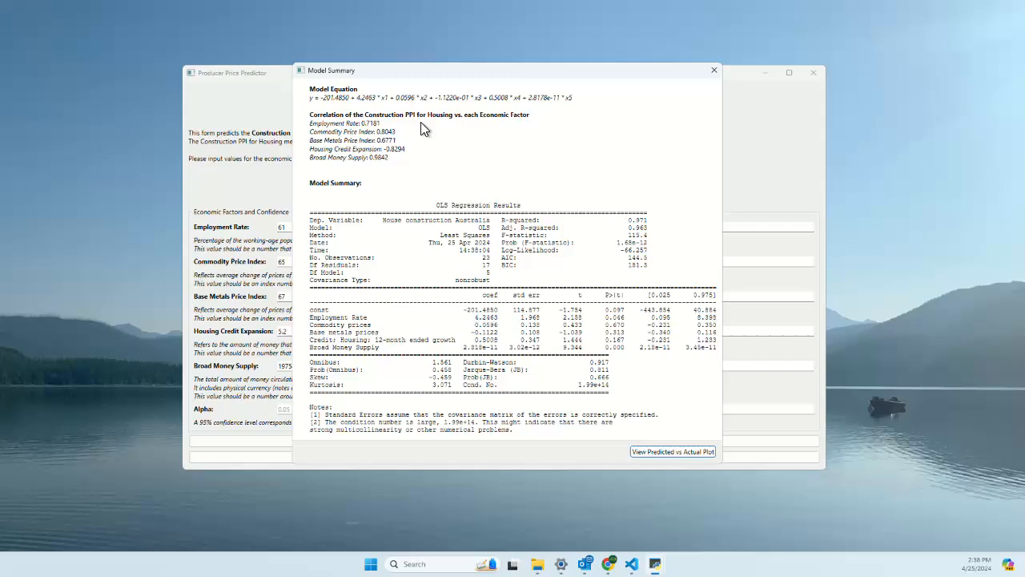
pyautogui.moveTo(419, 150)
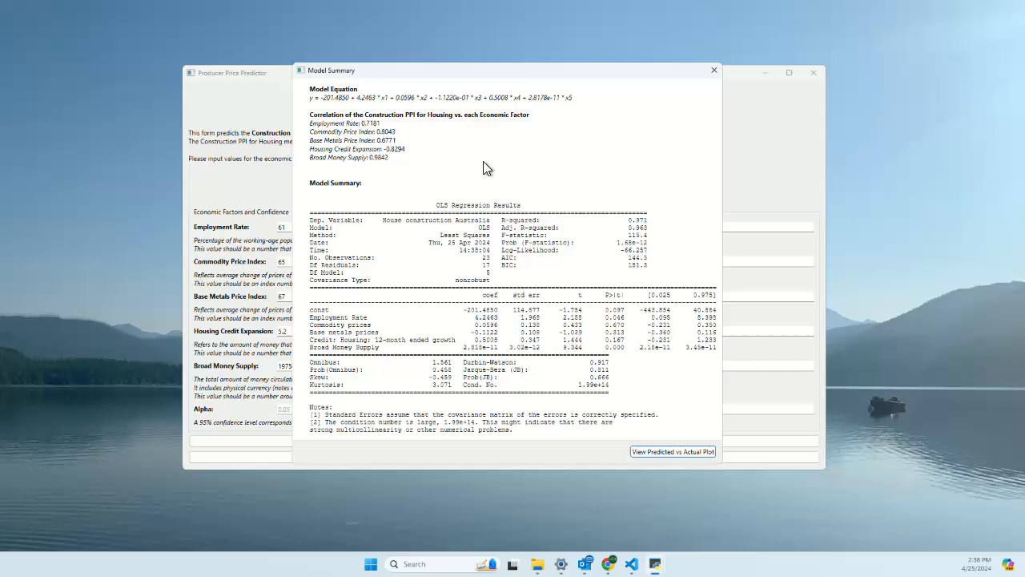
pyautogui.moveTo(567, 275)
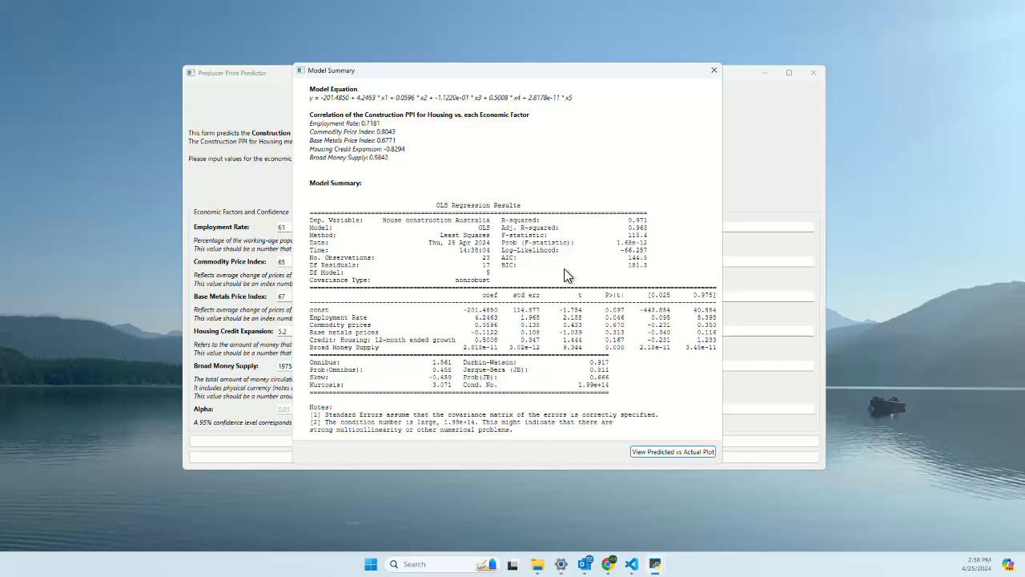
pyautogui.moveTo(640, 249)
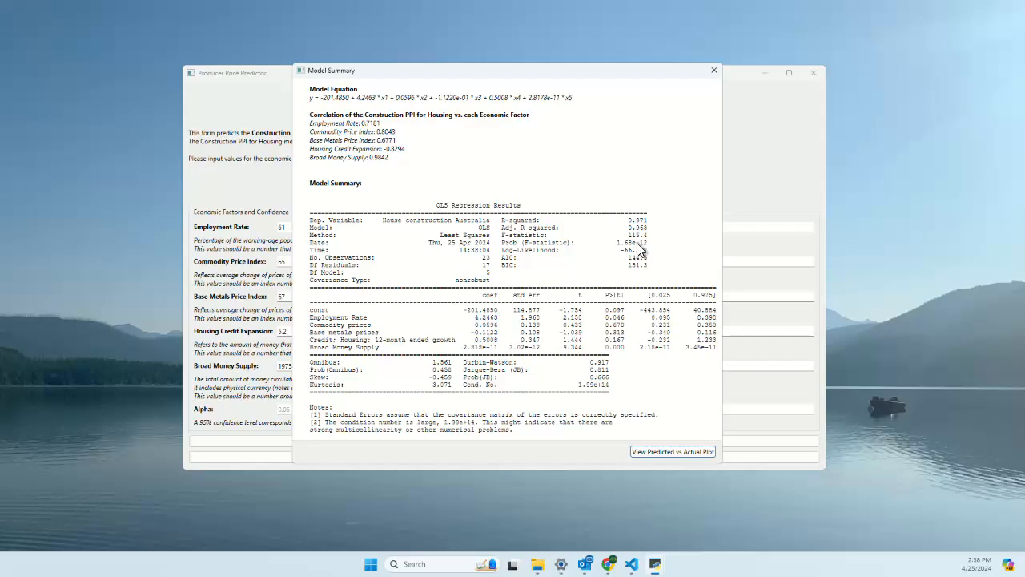
pyautogui.moveTo(607, 262)
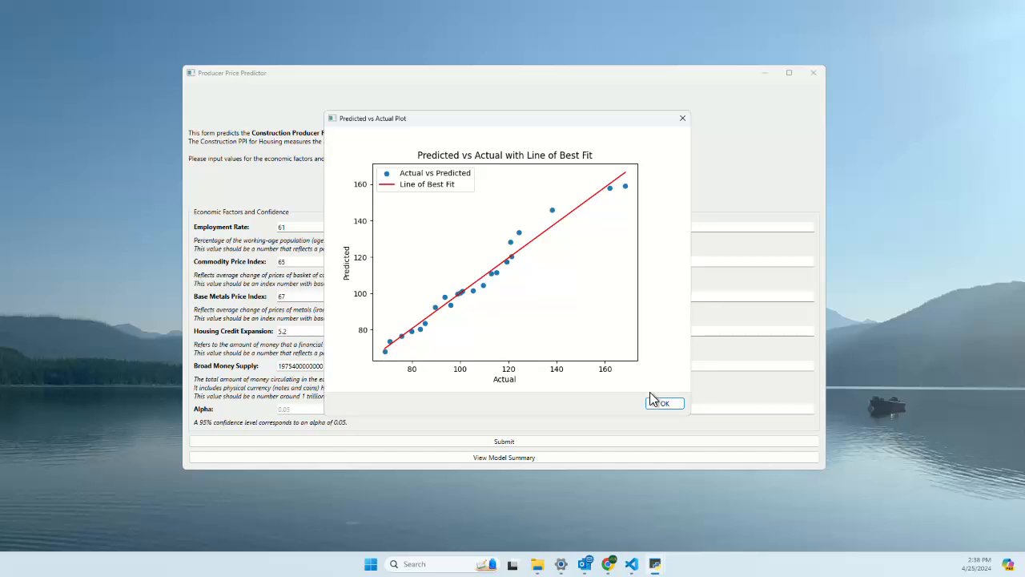
# Close the predicted-vs-actual plot to return to the filled factors form.
pyautogui.click(663, 404)
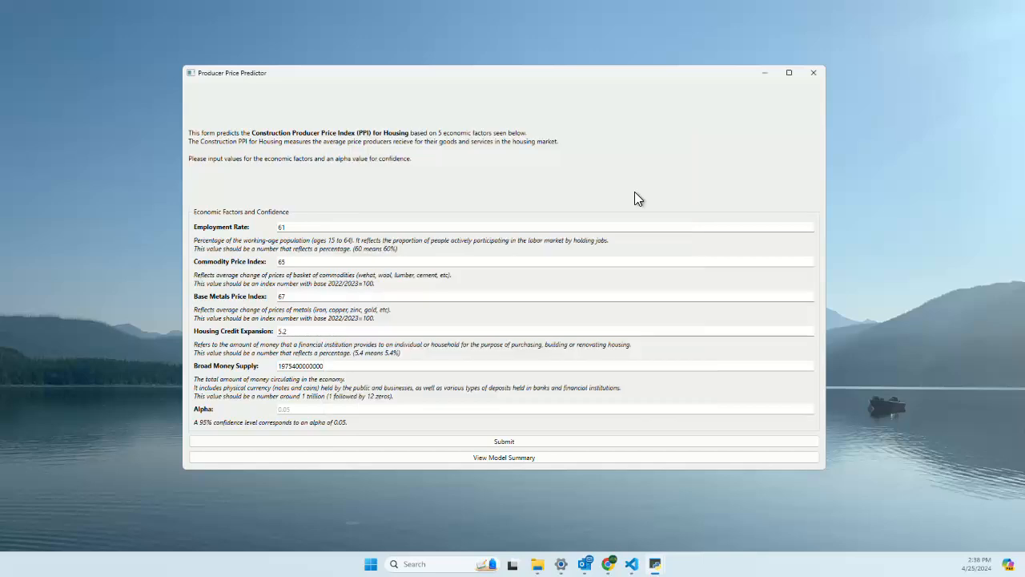